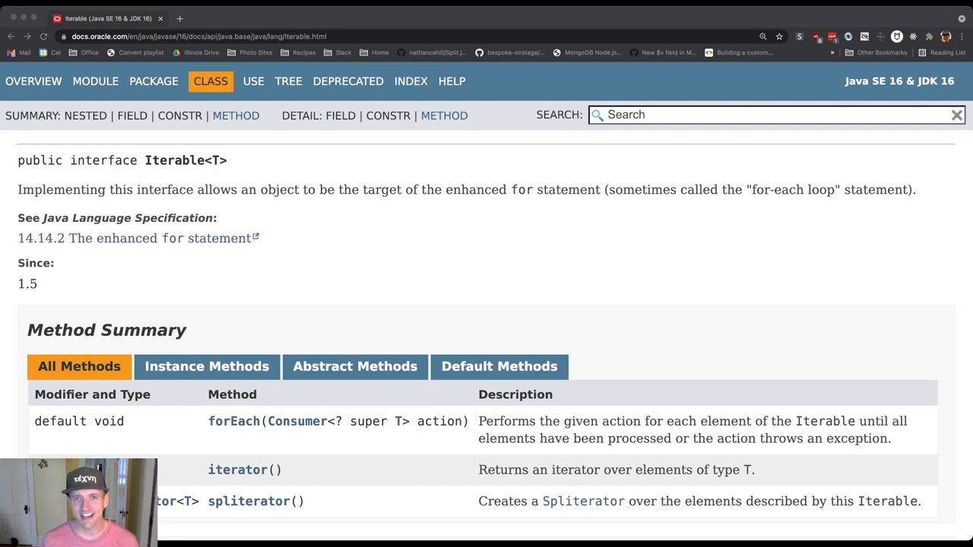
Step: Scroll the Iterable page from the implementing classes down past Method Summary to the iterator() entry
left_click(775, 115)
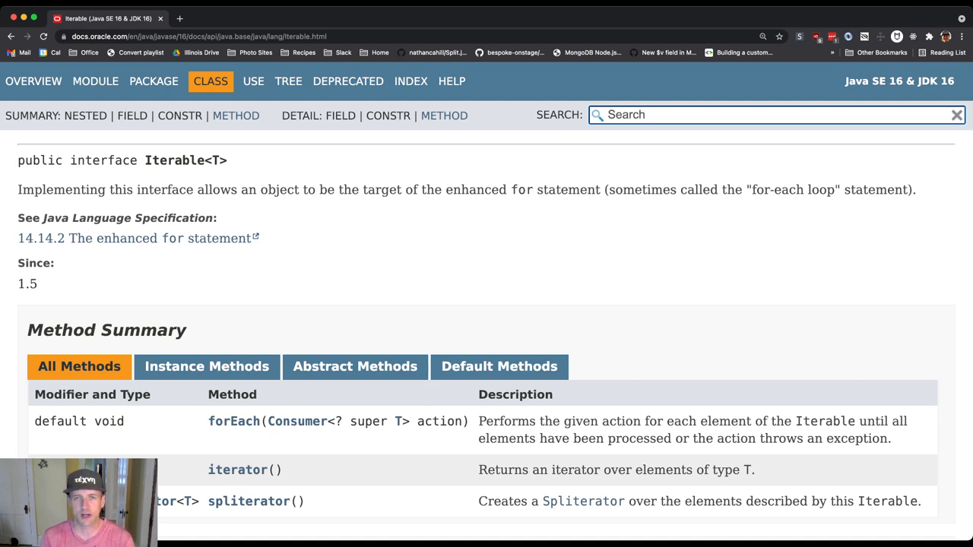
left_click(760, 114)
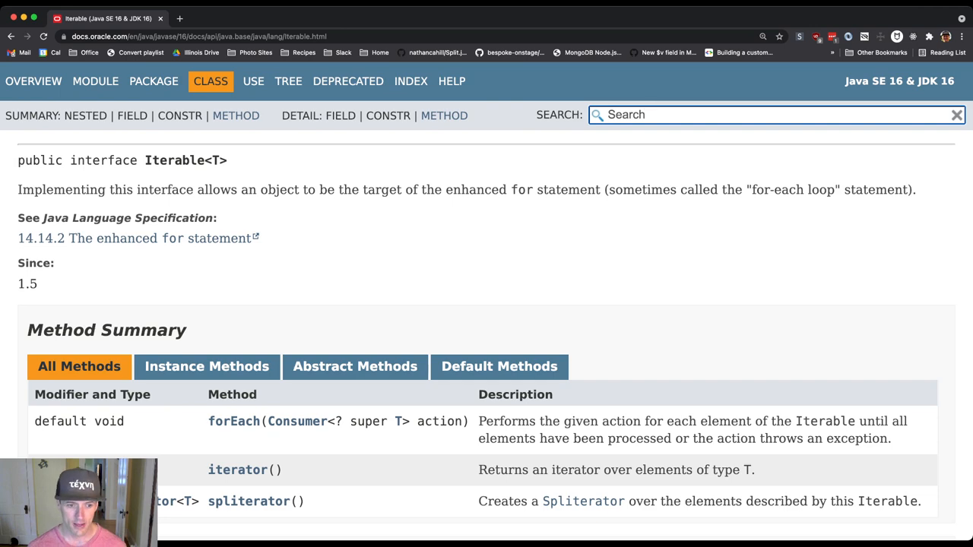
scroll("down", 3)
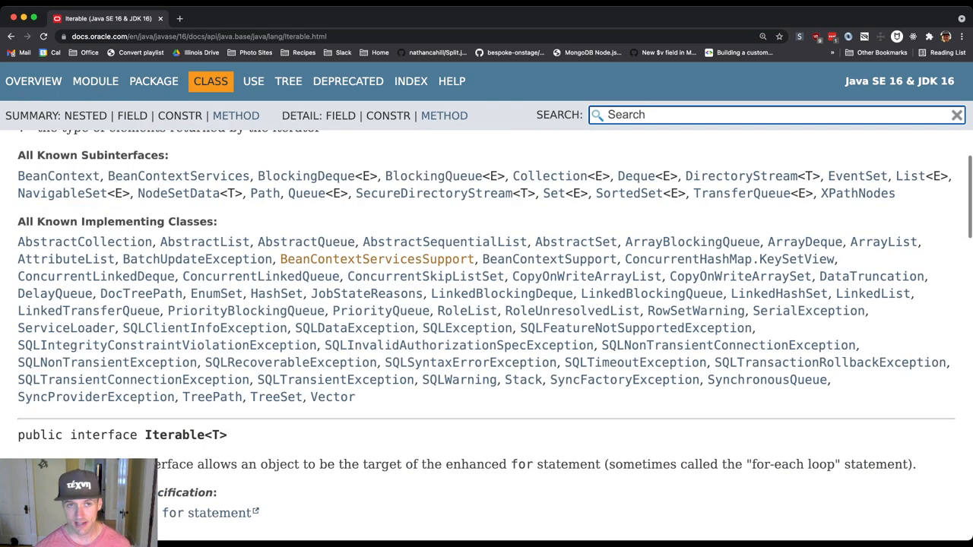
scroll("down", 3)
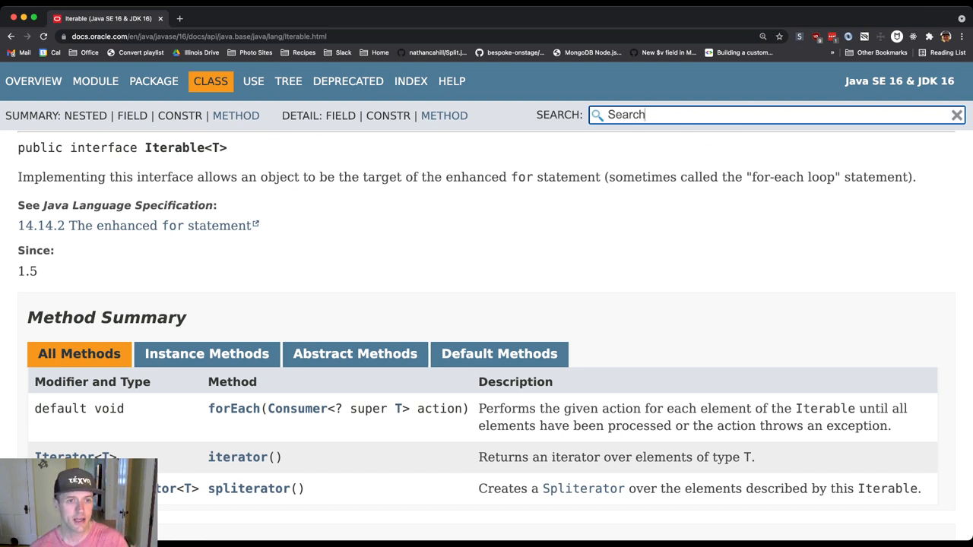
scroll("down", 3)
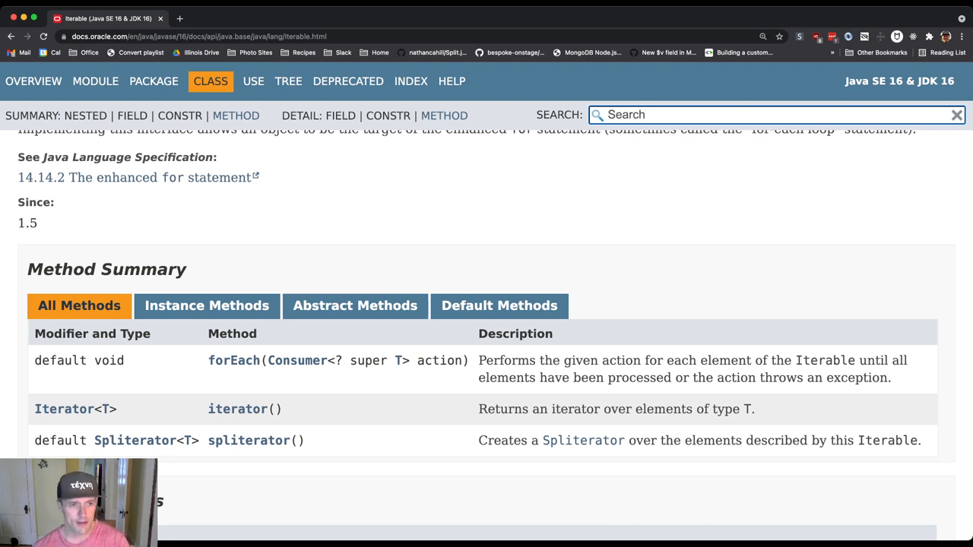
scroll("down", 3)
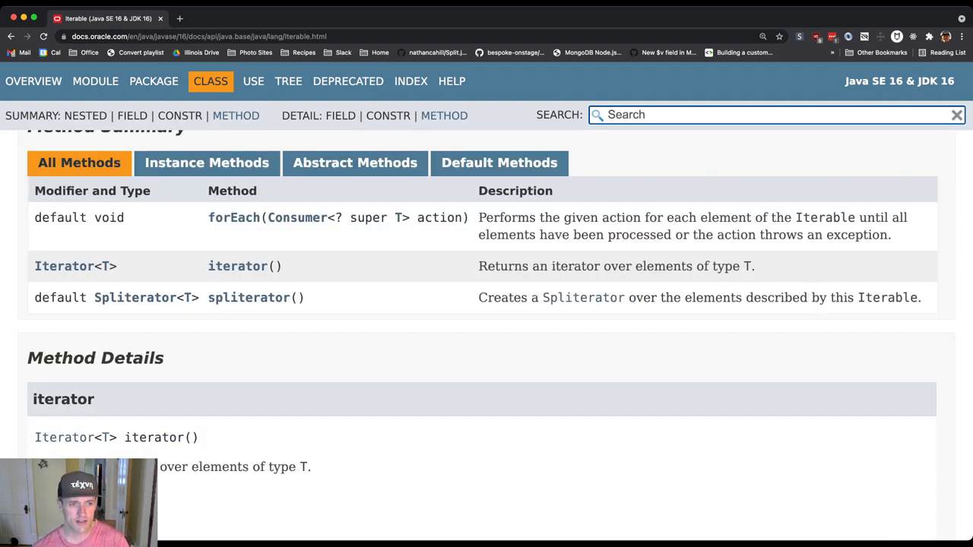
double_click(60, 298)
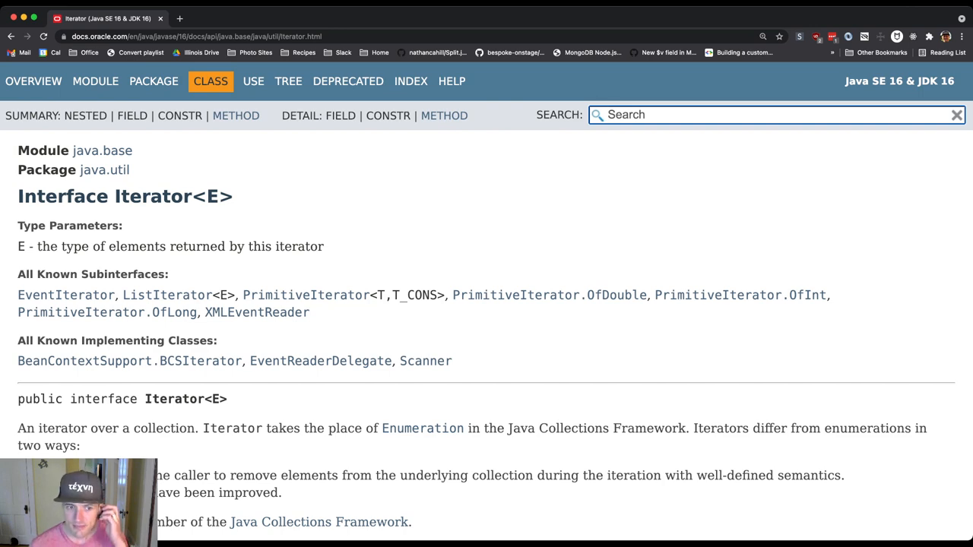
scroll("down", 3)
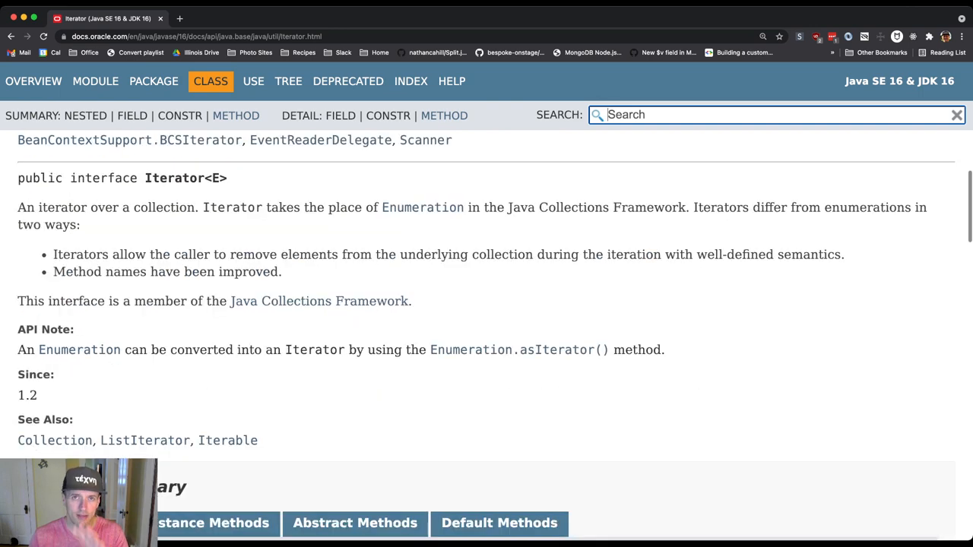
scroll("down", 3)
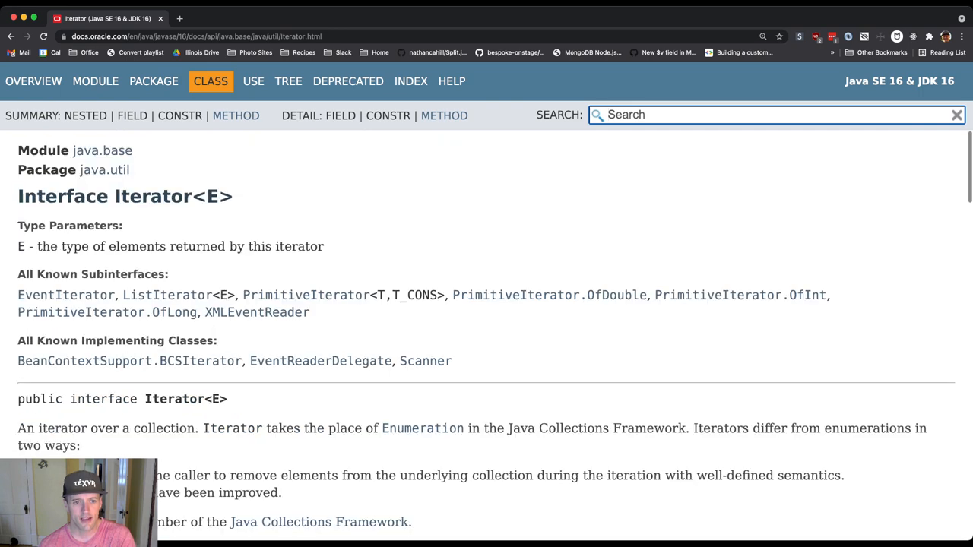
left_click(236, 116)
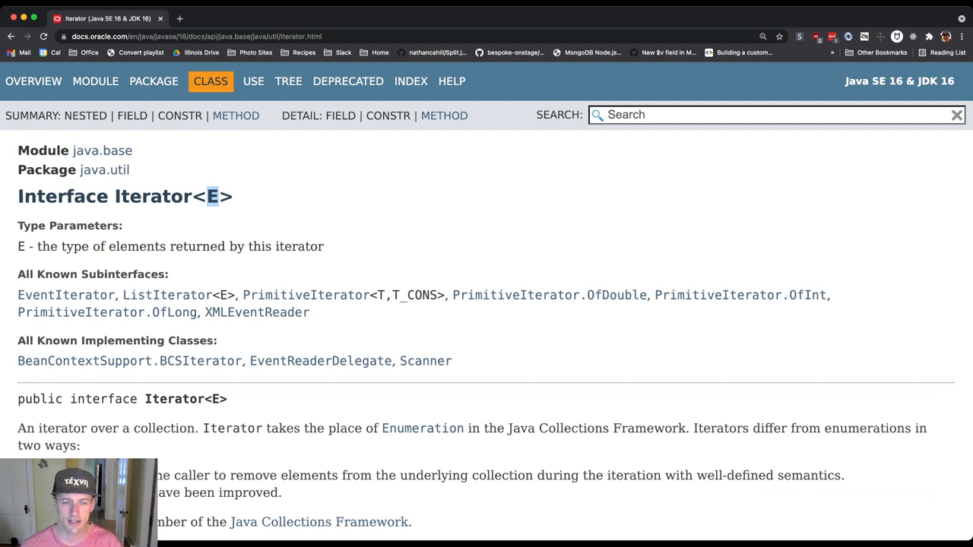
Step: Scroll to the Iterator Method Summary and jump to the next() method details
scroll("down", 3)
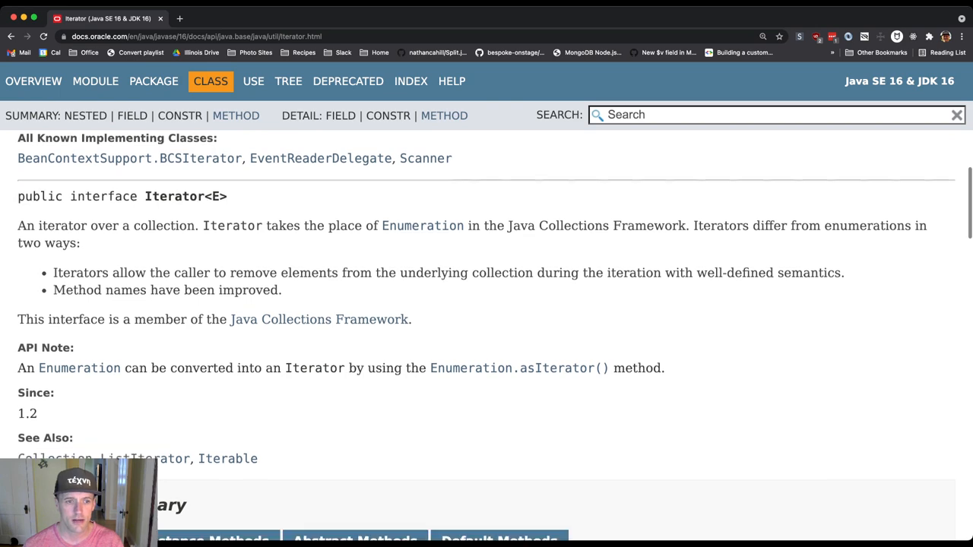
scroll("down", 3)
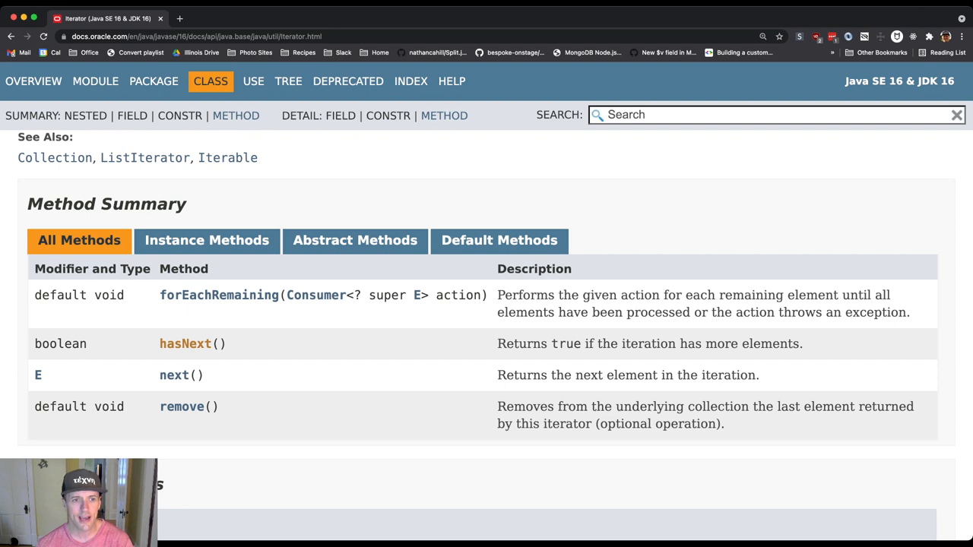
left_click(174, 375)
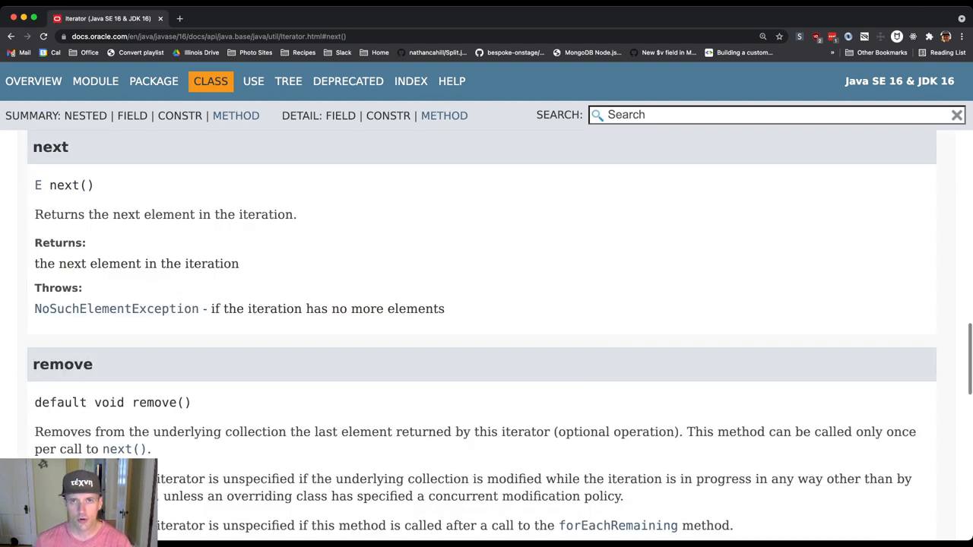